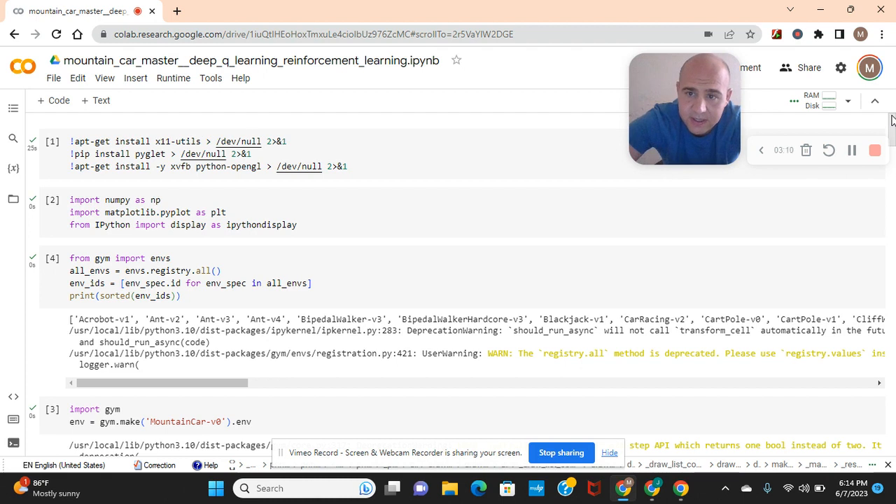
Scroll past the gym environment and state-space cells to the LEARNING_RATE, DISCOUNT and EPISODES cell.
scroll(down, 3)
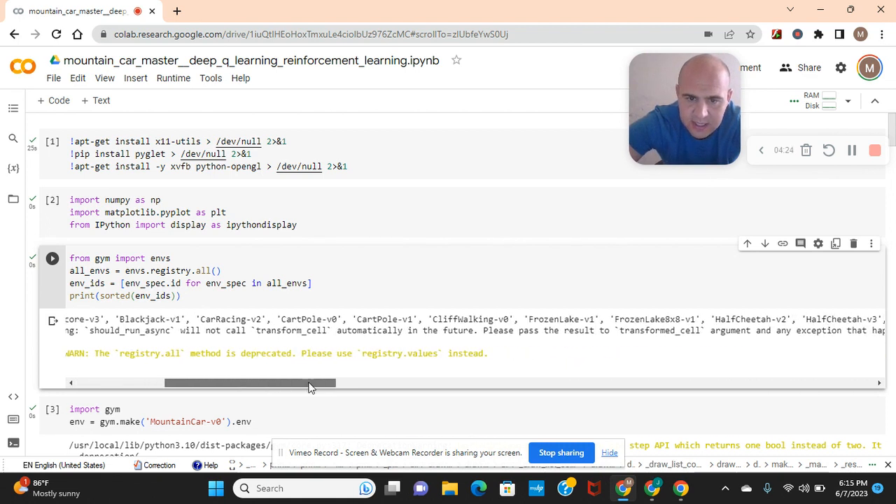
drag(249, 383, 333, 383)
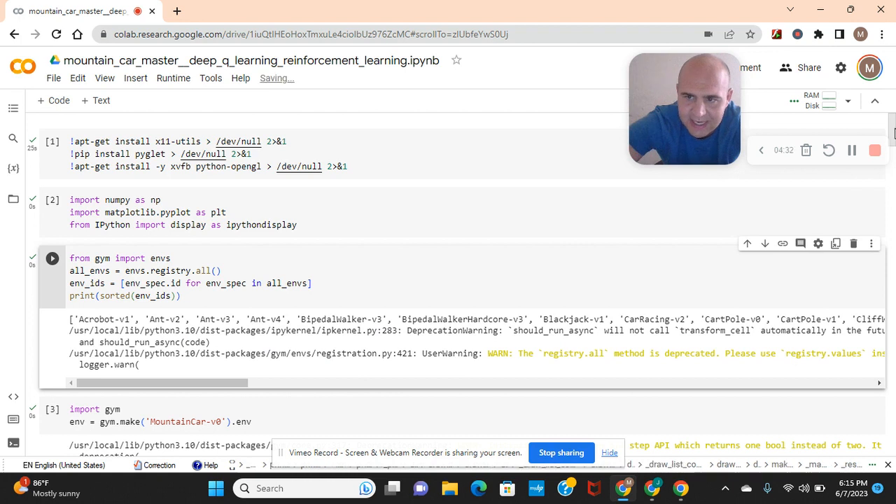
scroll(down, 3)
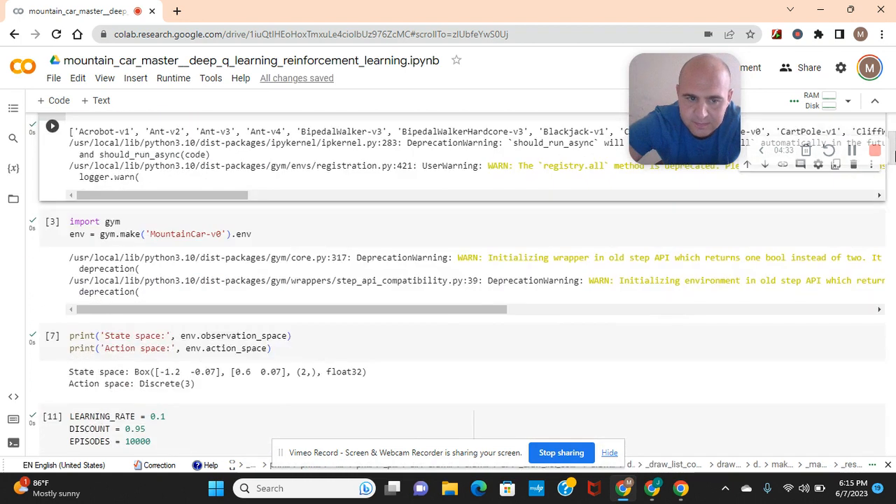
scroll(down, 3)
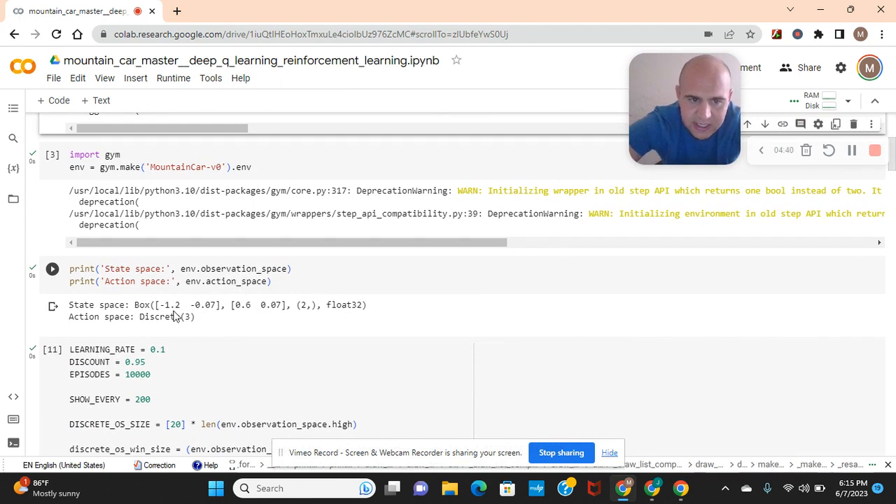
mouse_move(184, 328)
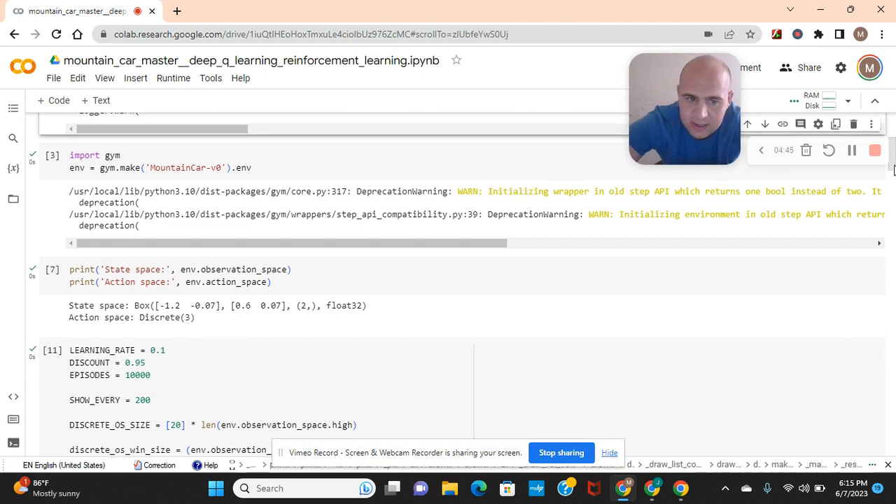
scroll(down, 3)
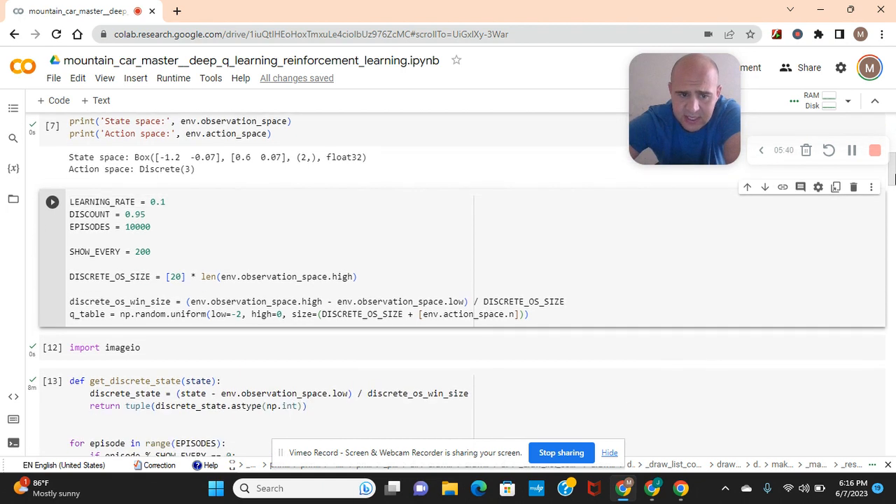
Scroll to cell [13] with get_discrete_state and the episode loop's Q-value updates.
scroll(down, 3)
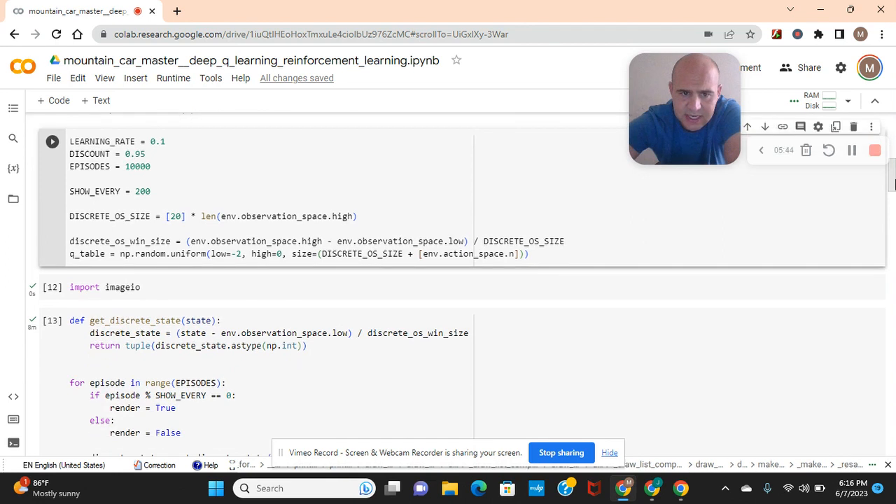
scroll(down, 3)
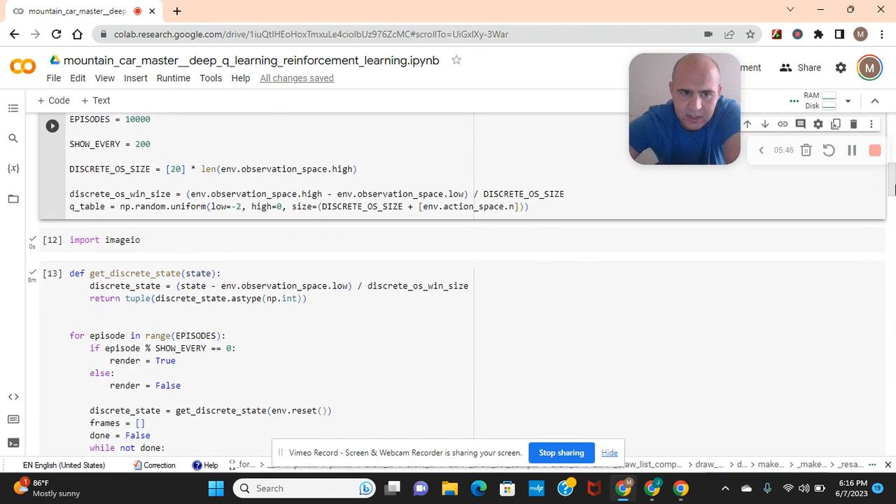
scroll(down, 3)
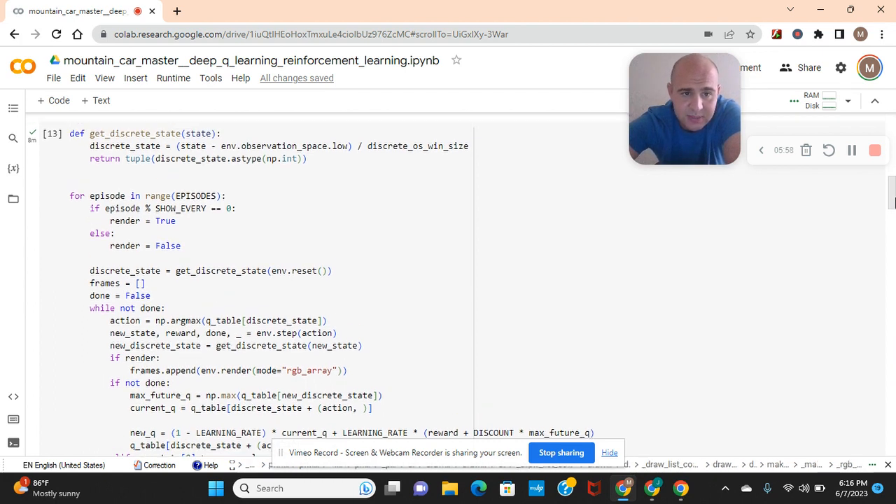
scroll(down, 3)
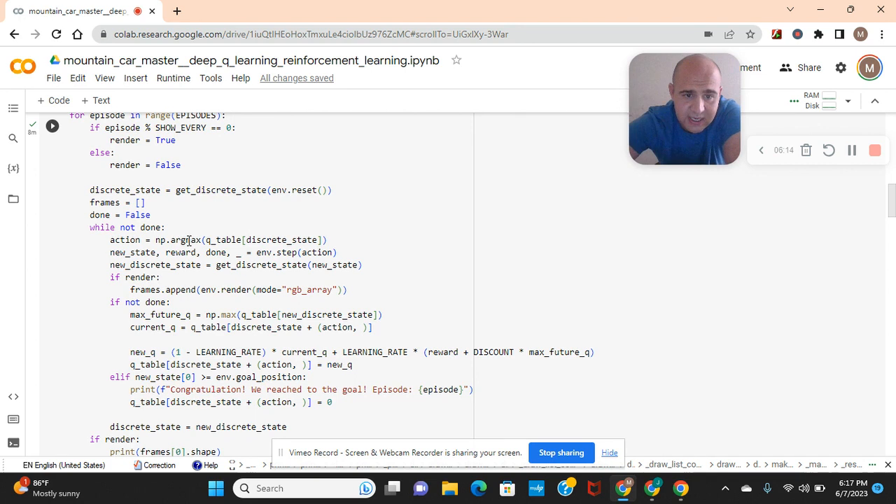
mouse_move(222, 240)
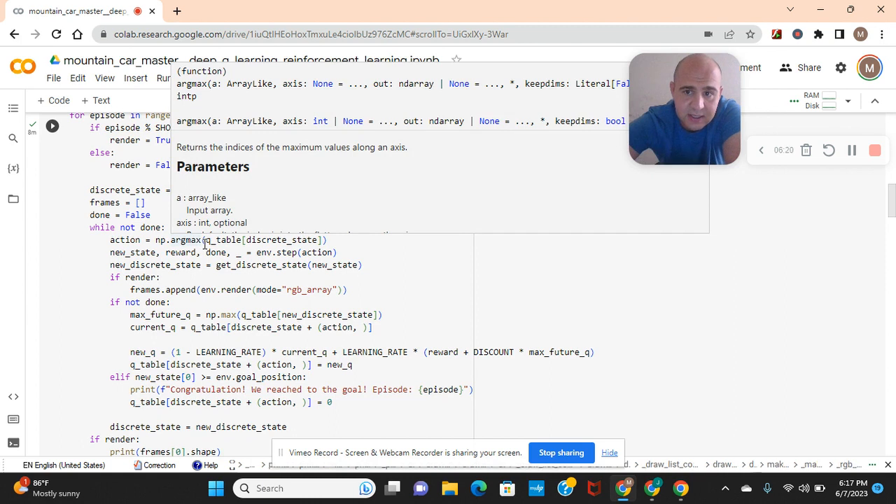
click(185, 245)
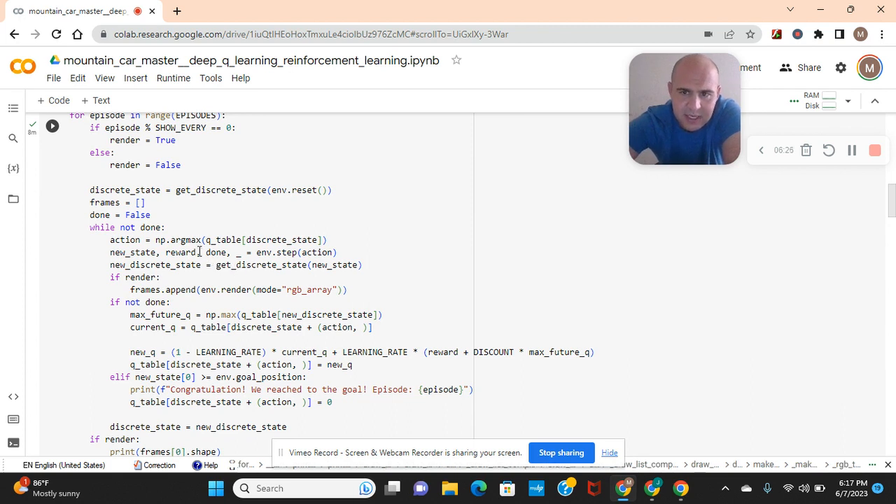
mouse_move(180, 252)
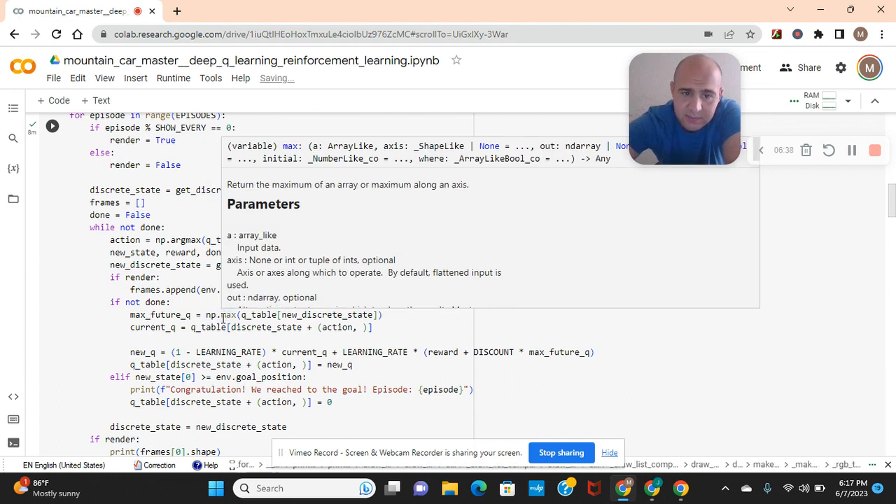
mouse_move(245, 316)
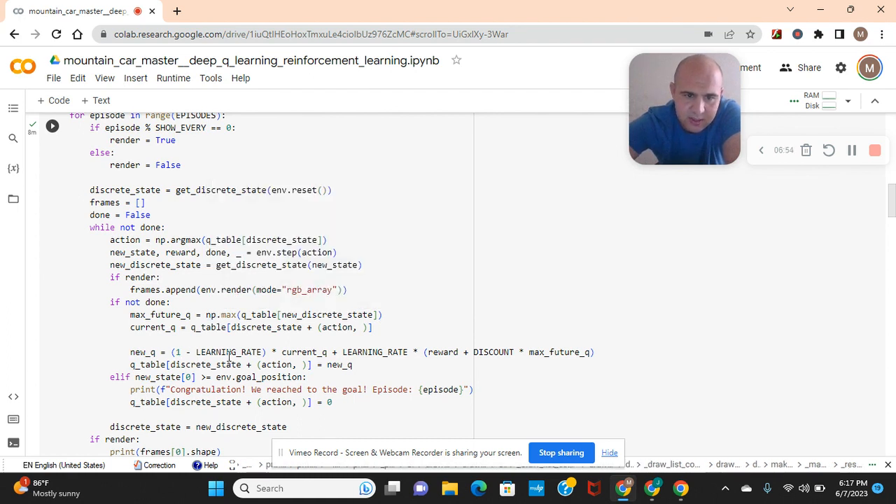
mouse_move(217, 399)
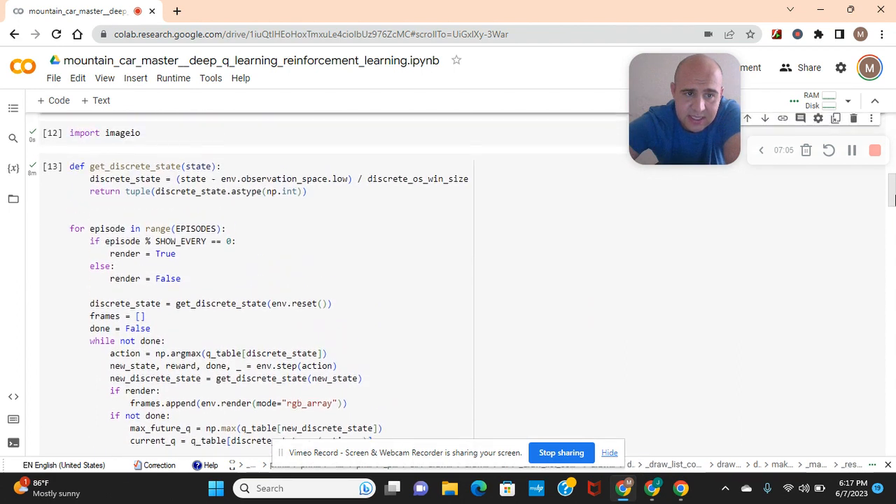
scroll(down, 3)
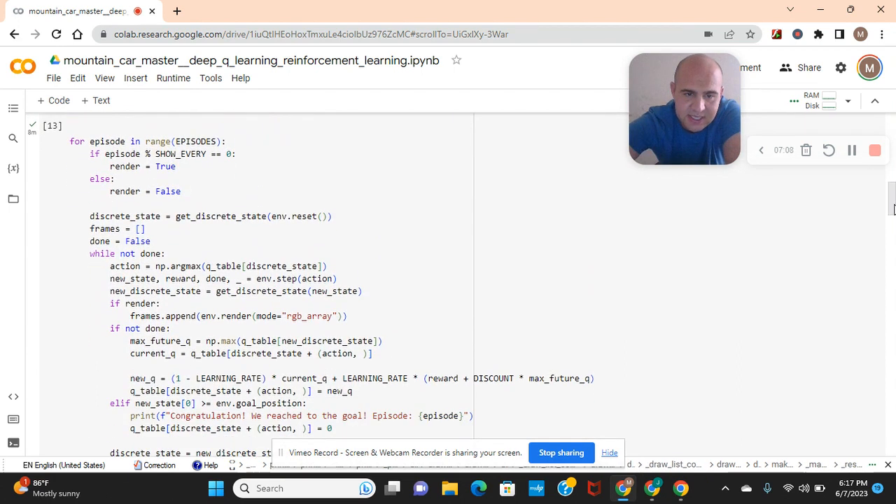
scroll(down, 3)
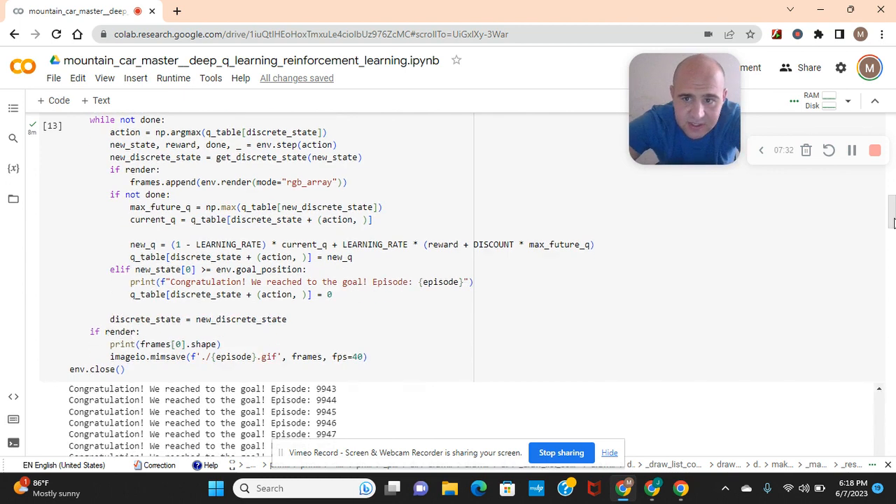
scroll(down, 3)
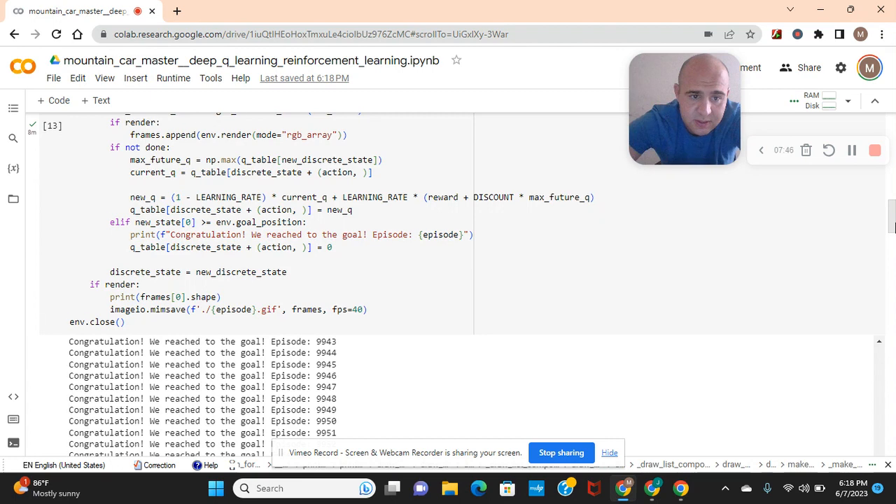
scroll(down, 3)
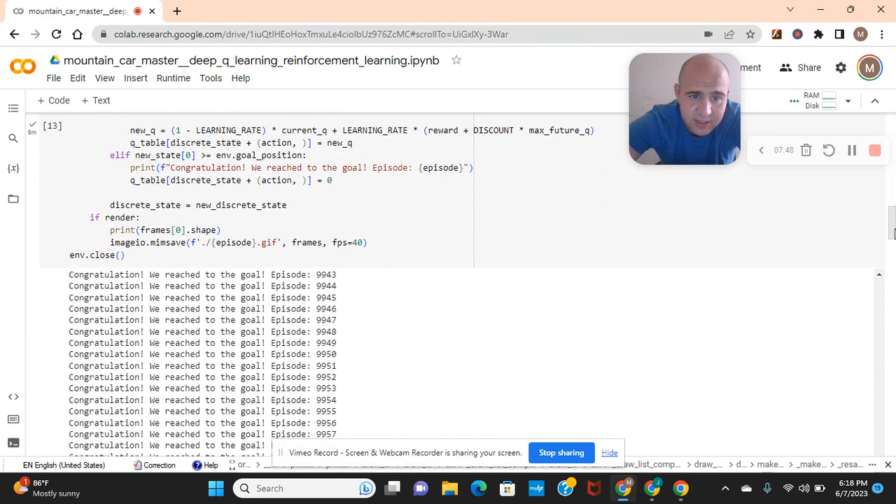
scroll(down, 3)
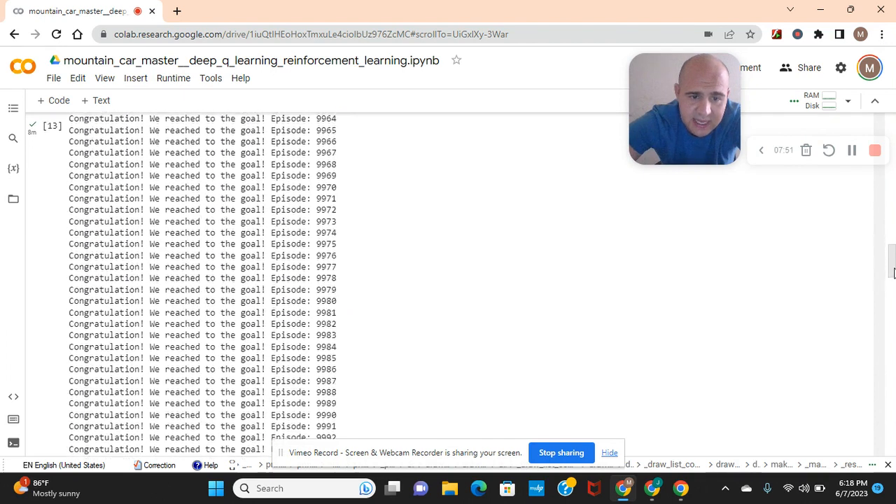
scroll(down, 3)
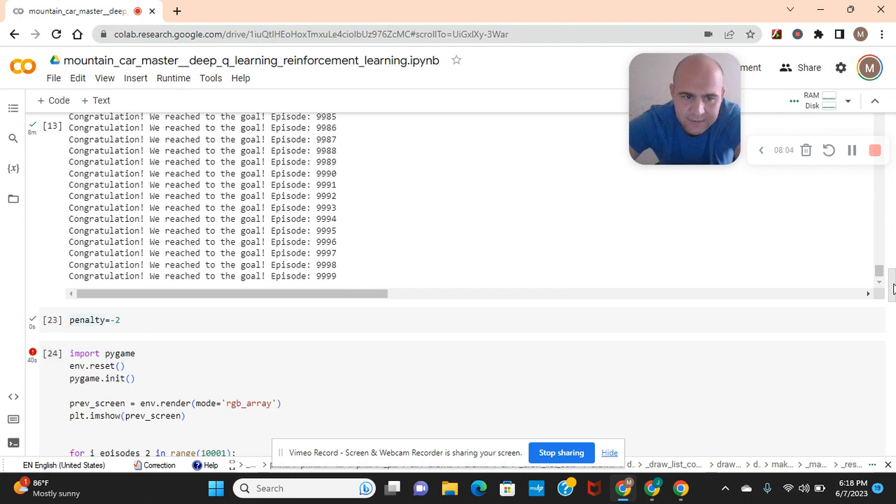
scroll(down, 3)
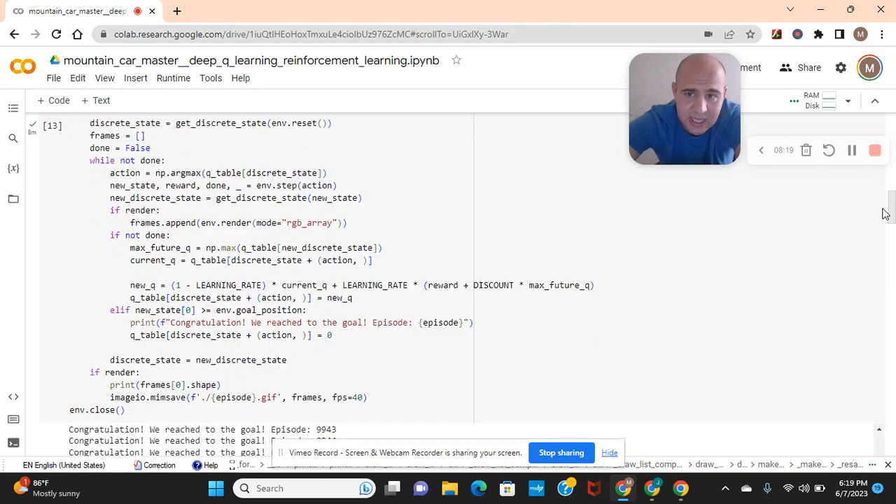
scroll(down, 3)
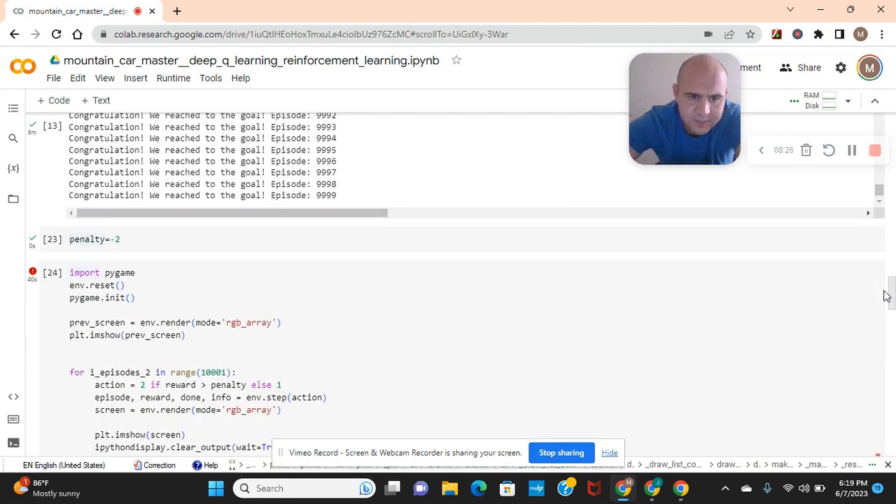
Interrupt cell [24]'s pygame rendering, leaving a KeyboardInterrupt traceback above the mountain-car plot.
scroll(down, 3)
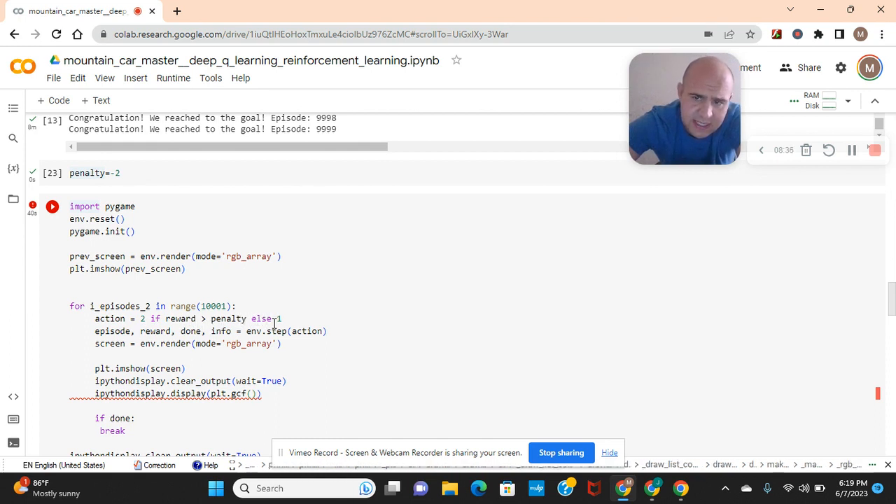
mouse_move(271, 331)
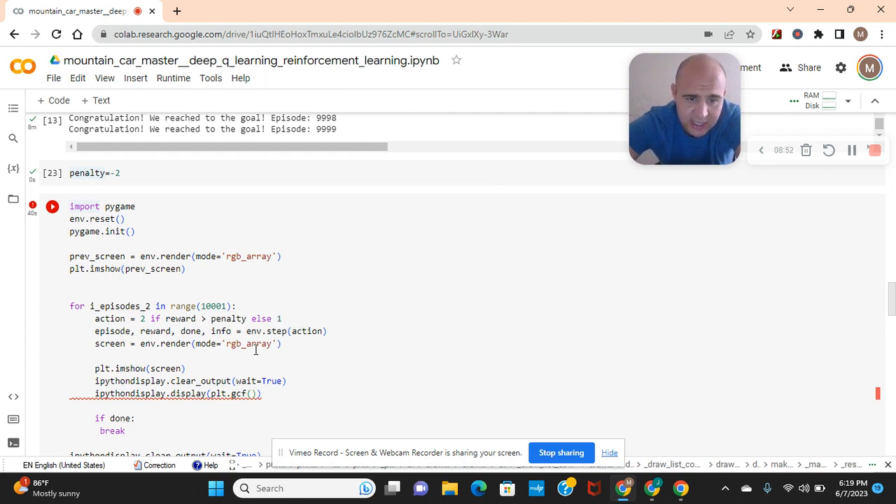
click(52, 206)
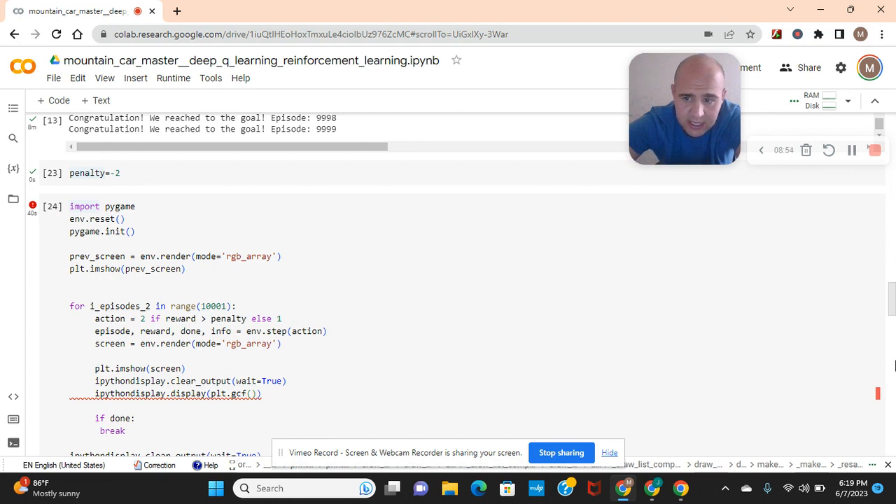
scroll(down, 3)
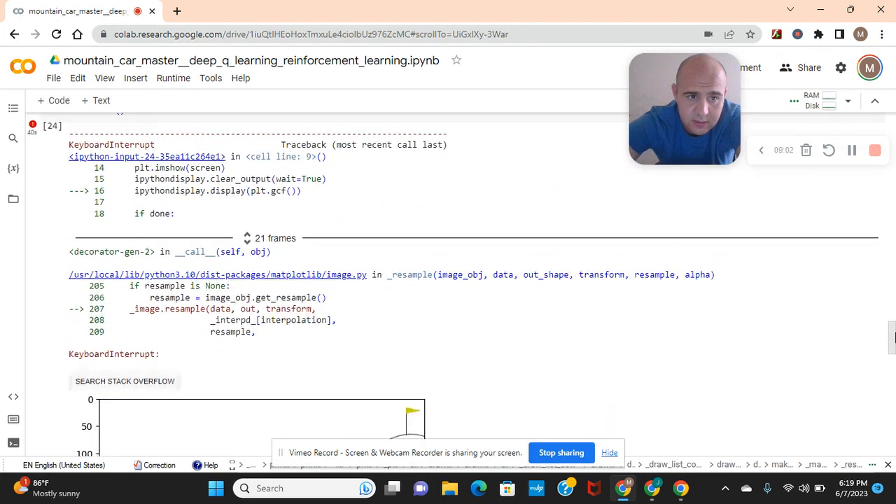
scroll(down, 3)
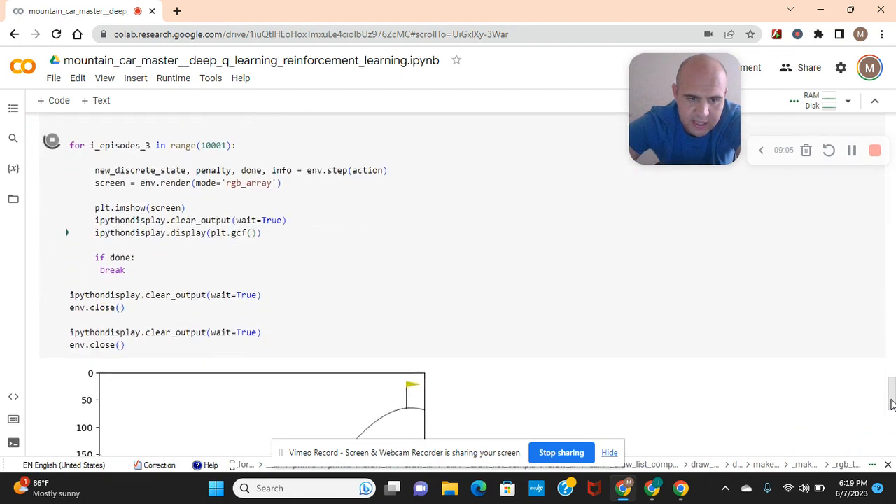
scroll(down, 3)
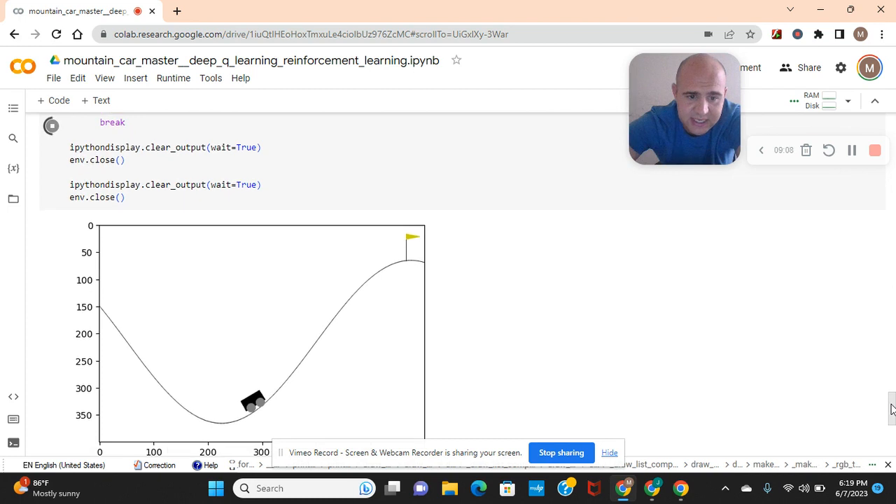
scroll(down, 3)
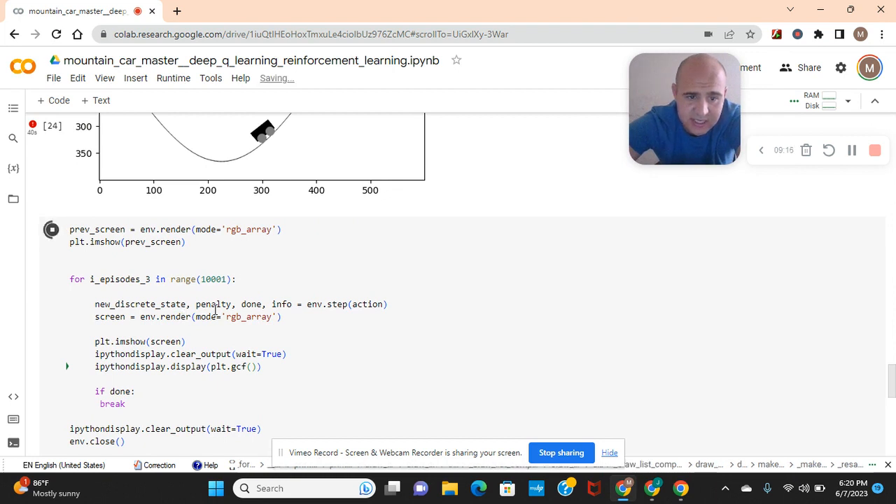
mouse_move(213, 304)
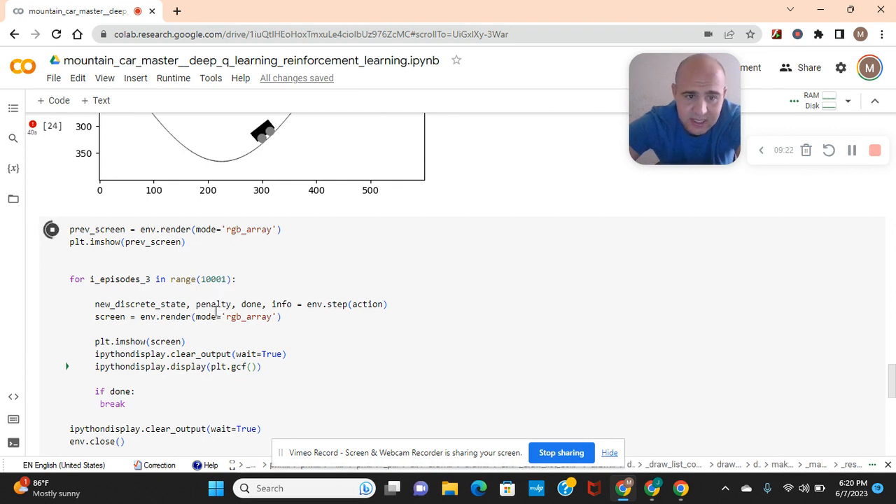
mouse_move(214, 304)
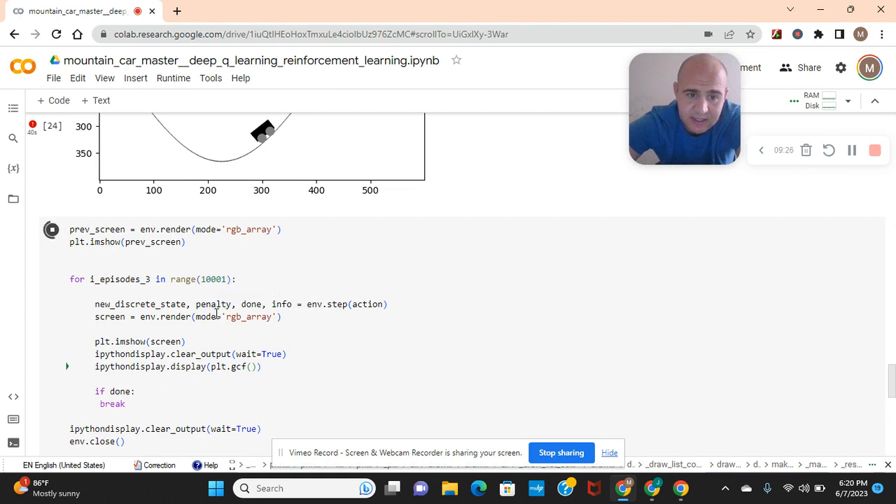
mouse_move(213, 304)
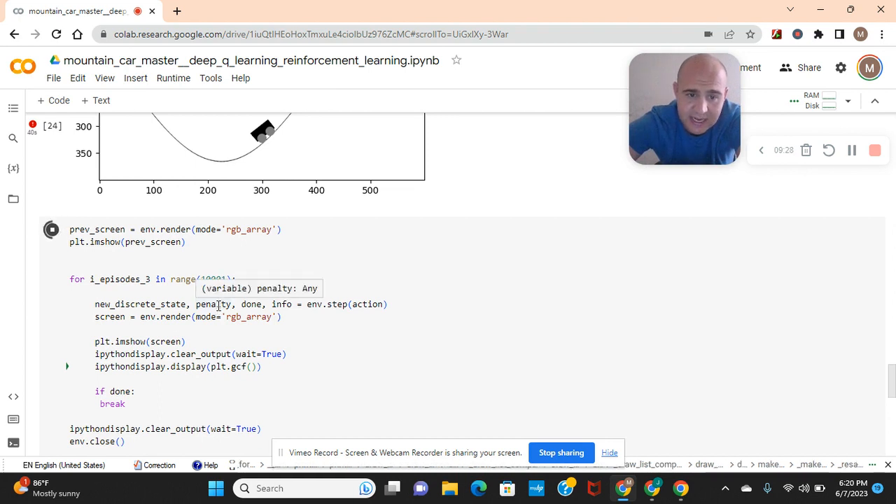
mouse_move(196, 334)
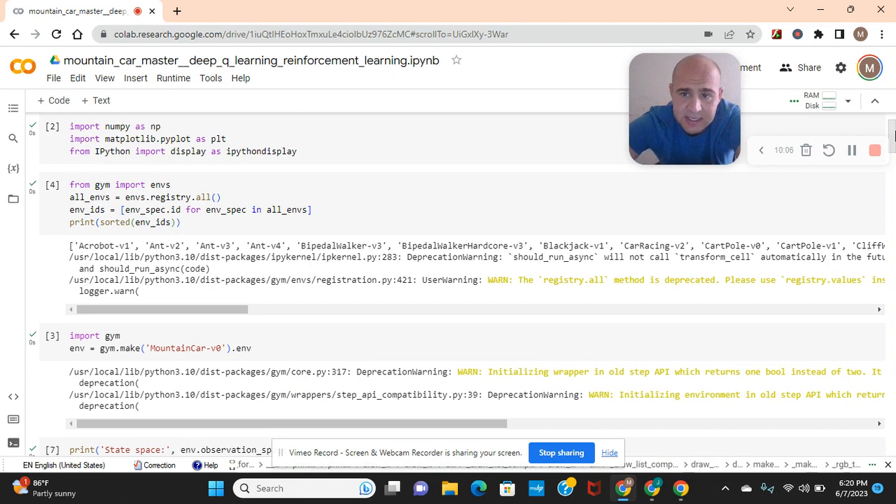
scroll(down, 3)
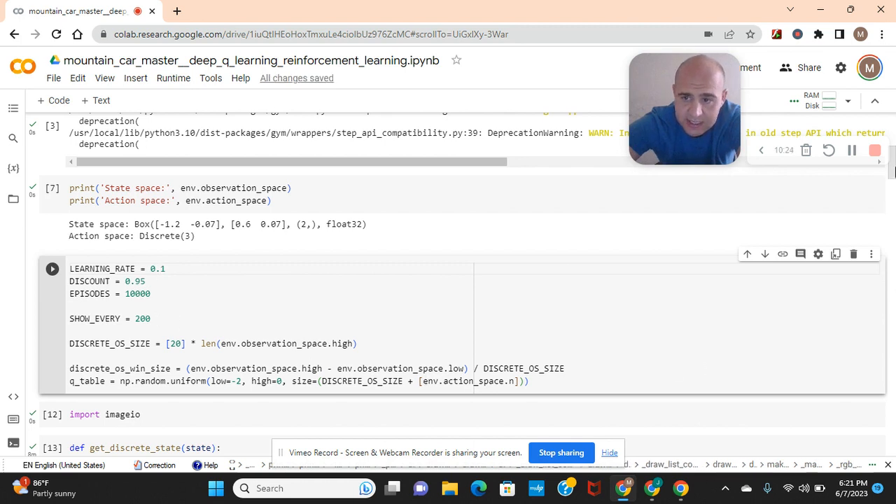
scroll(down, 3)
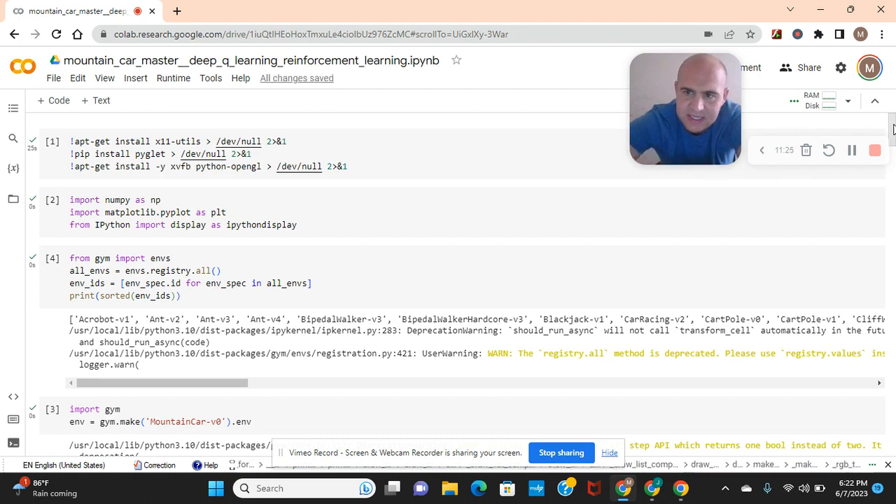
scroll(down, 3)
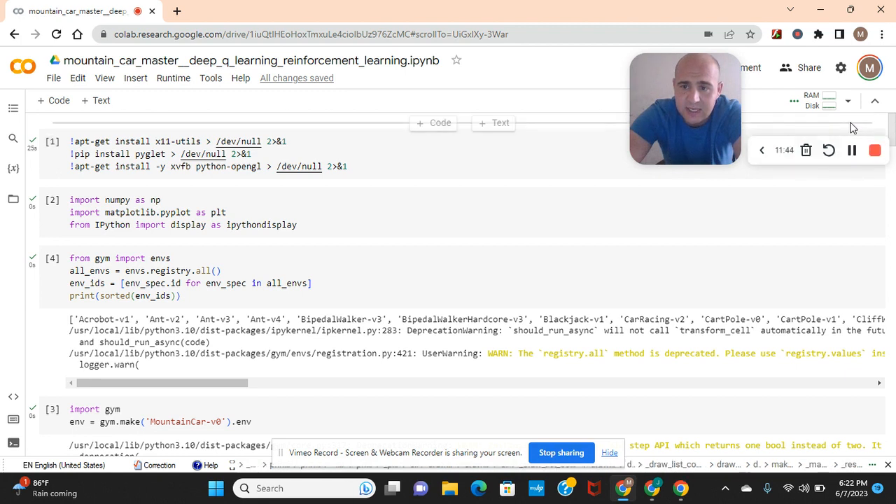
mouse_move(829, 150)
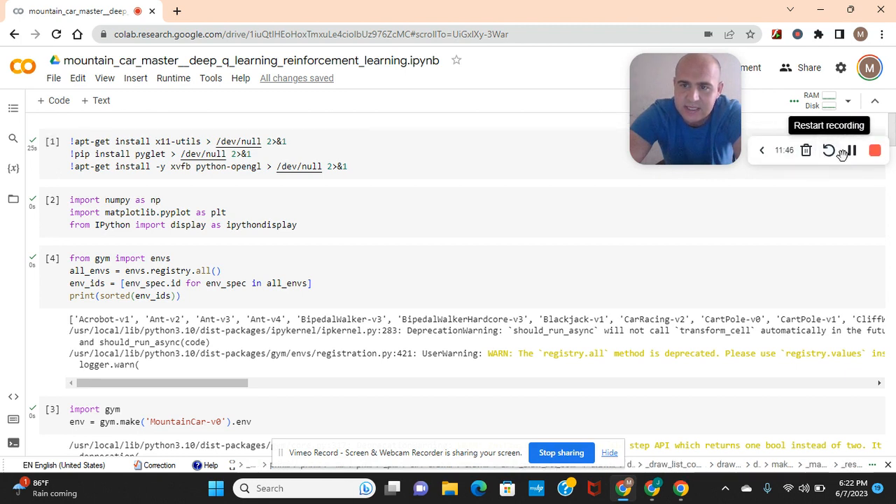